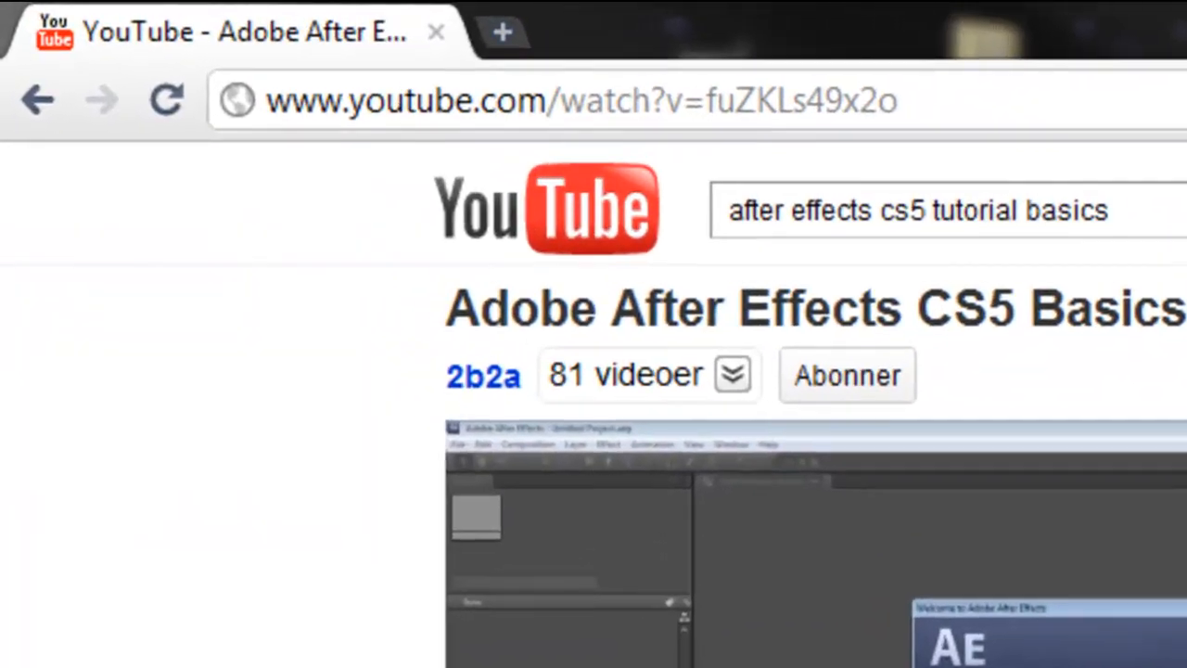
Load rarlab.com in a fresh Chrome tab
click(501, 32)
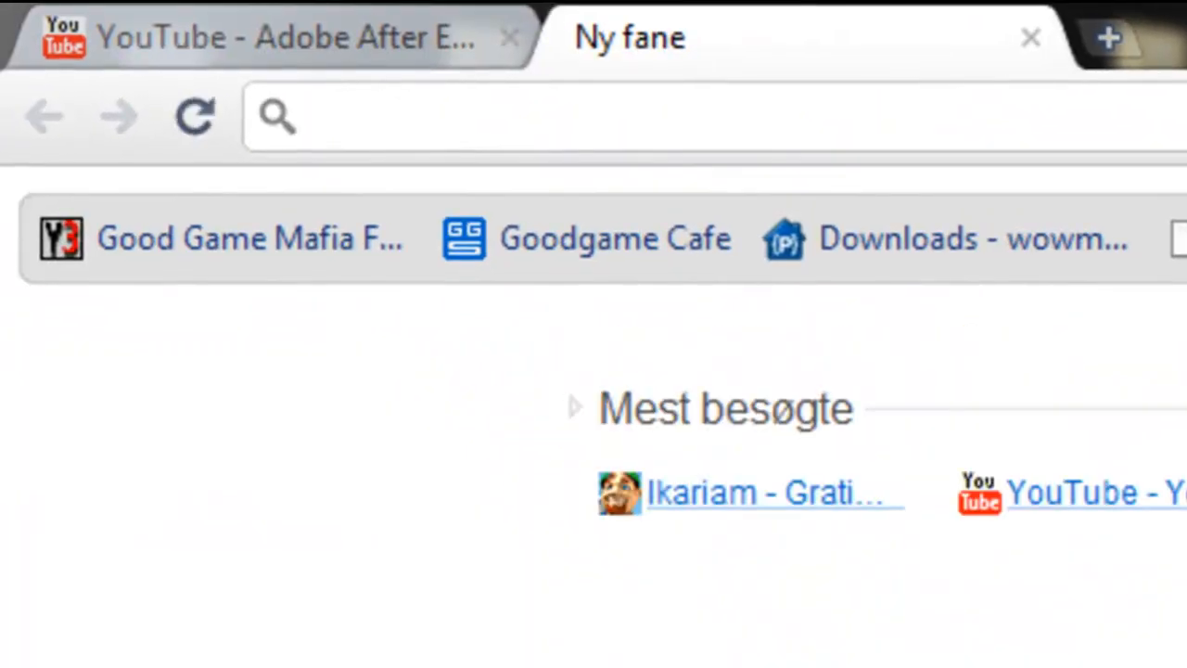
text(rarlab.com)
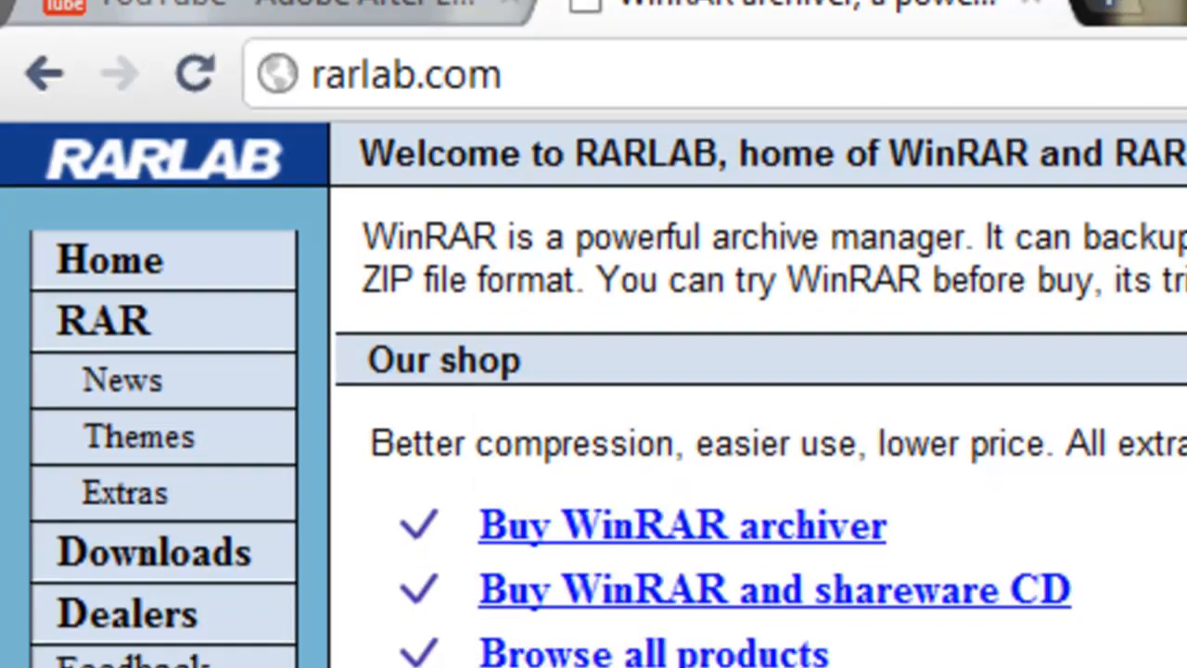
Browse the RARLAB Downloads page through the beta, localized and English WinRAR release lists
click(152, 553)
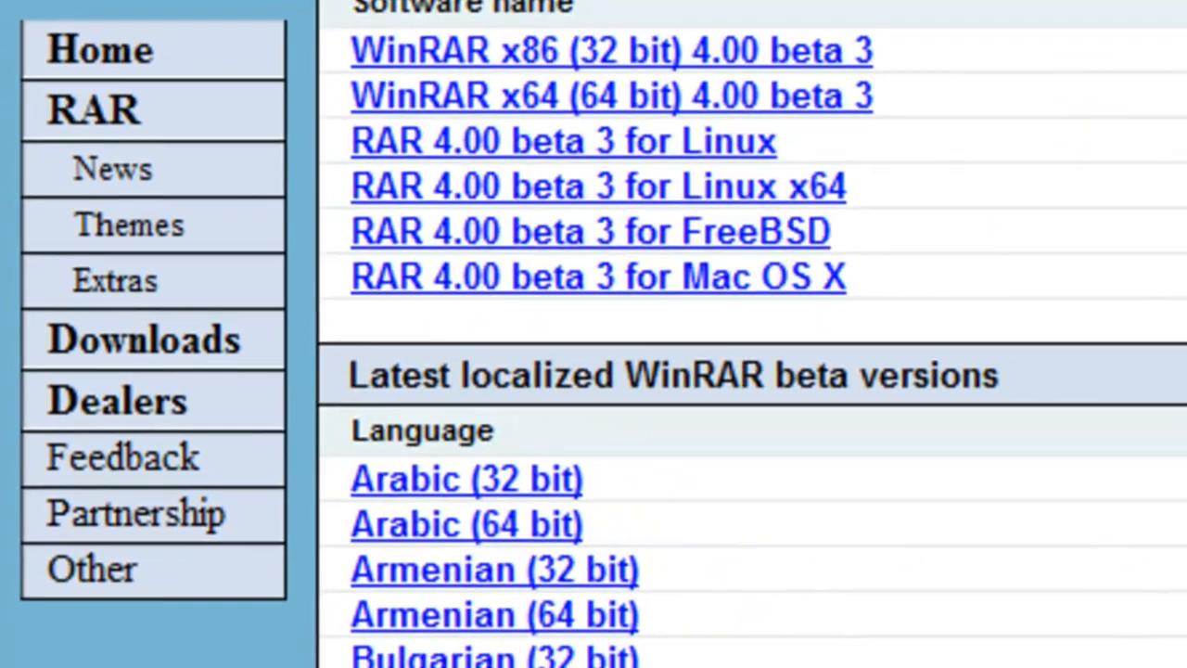
scroll(down, 3)
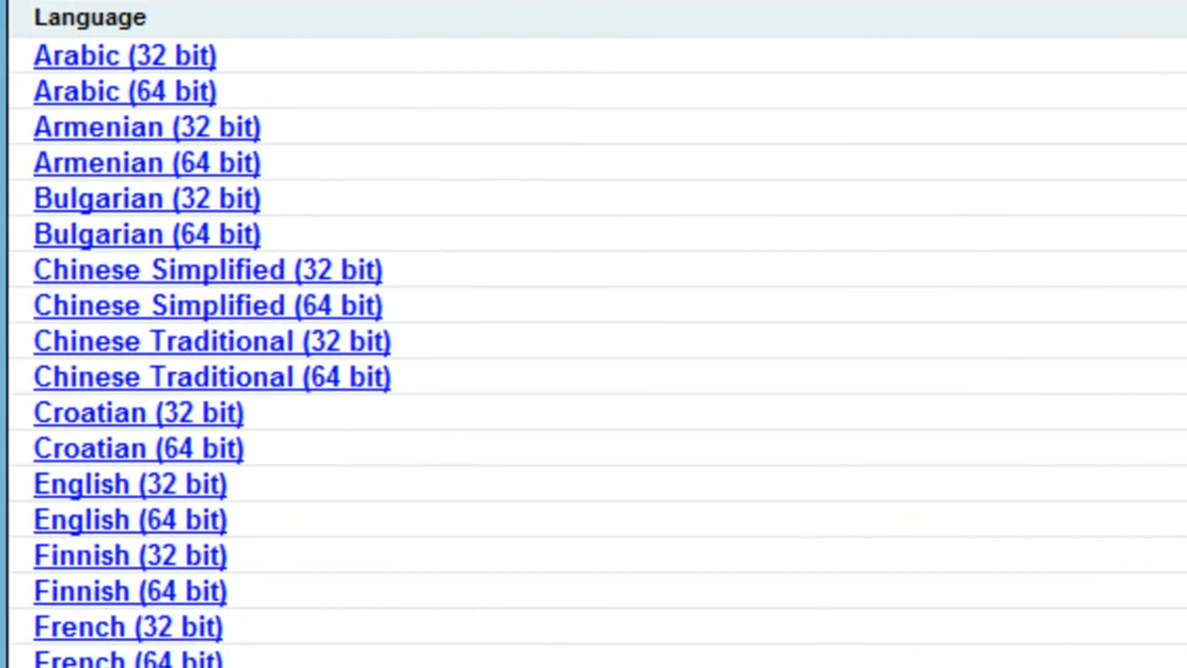
scroll(down, 3)
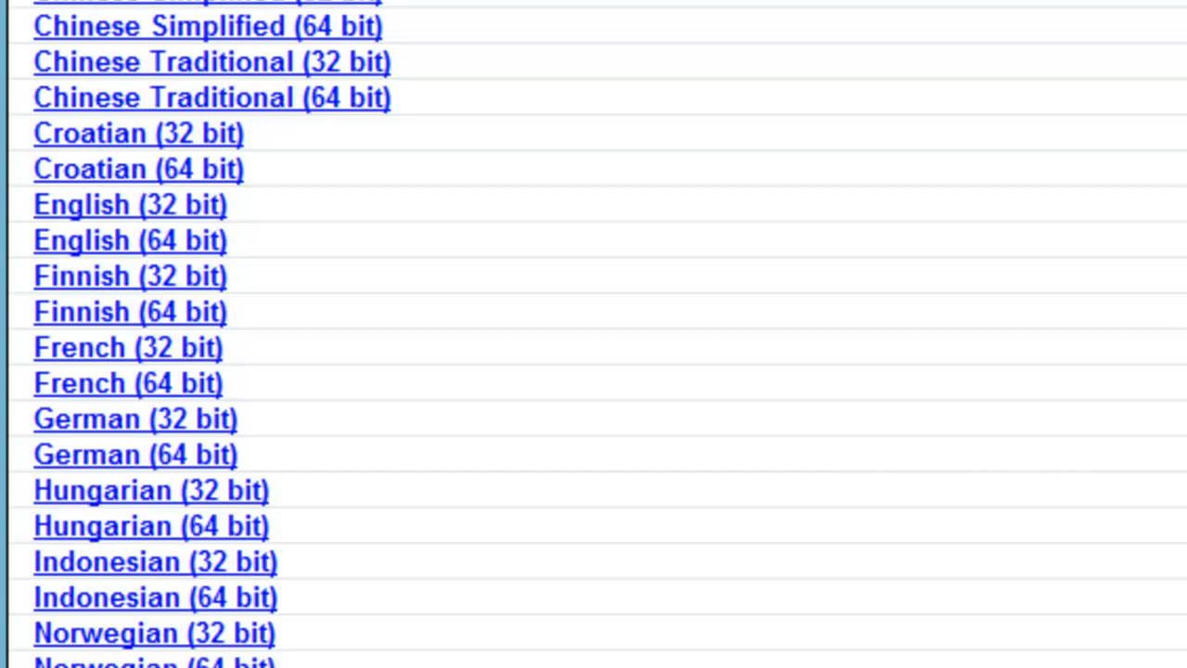
scroll(down, 3)
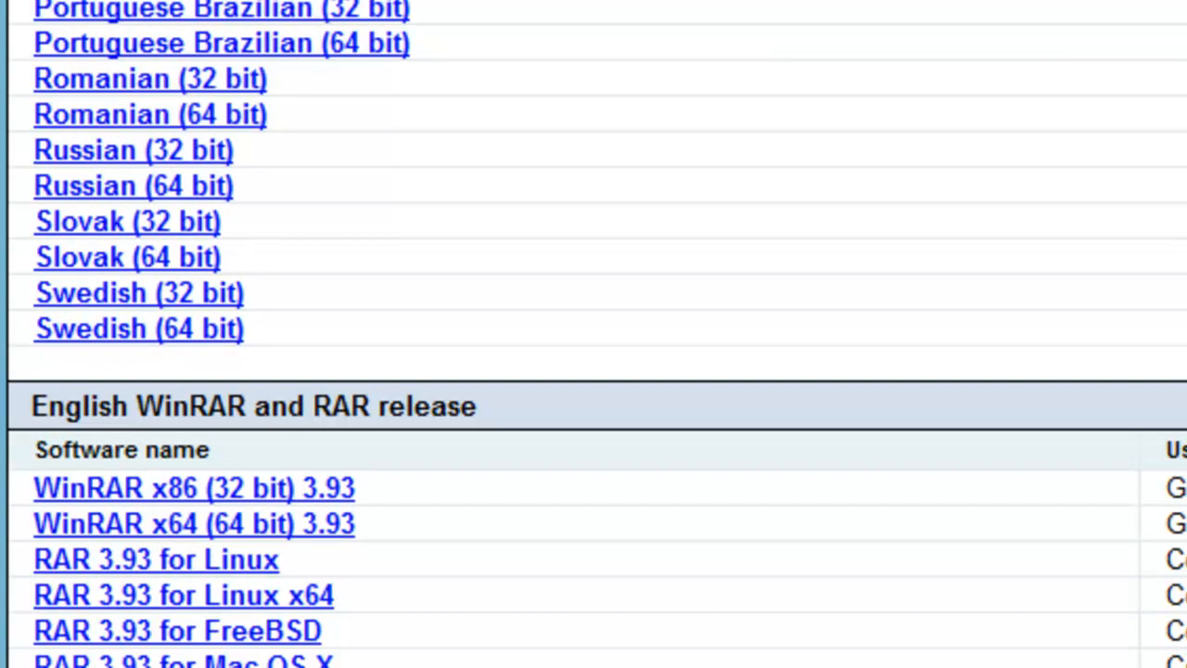
scroll(up, 3)
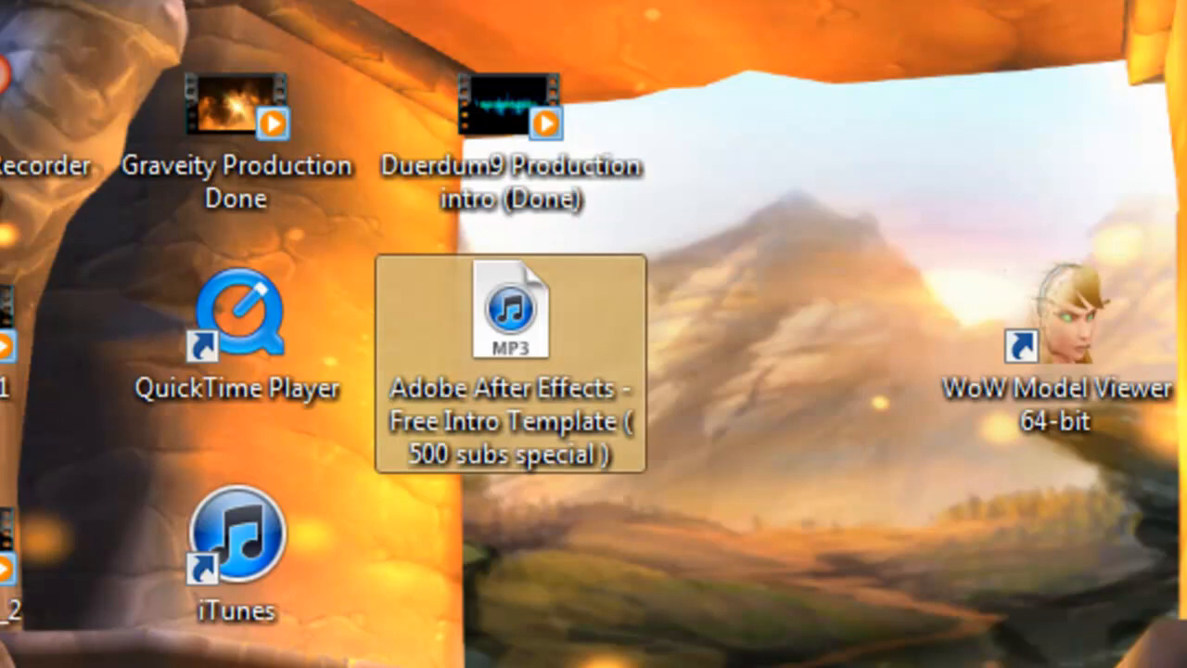
Bring up the desktop context menu for the After Effects intro template MP3
right_click(510, 312)
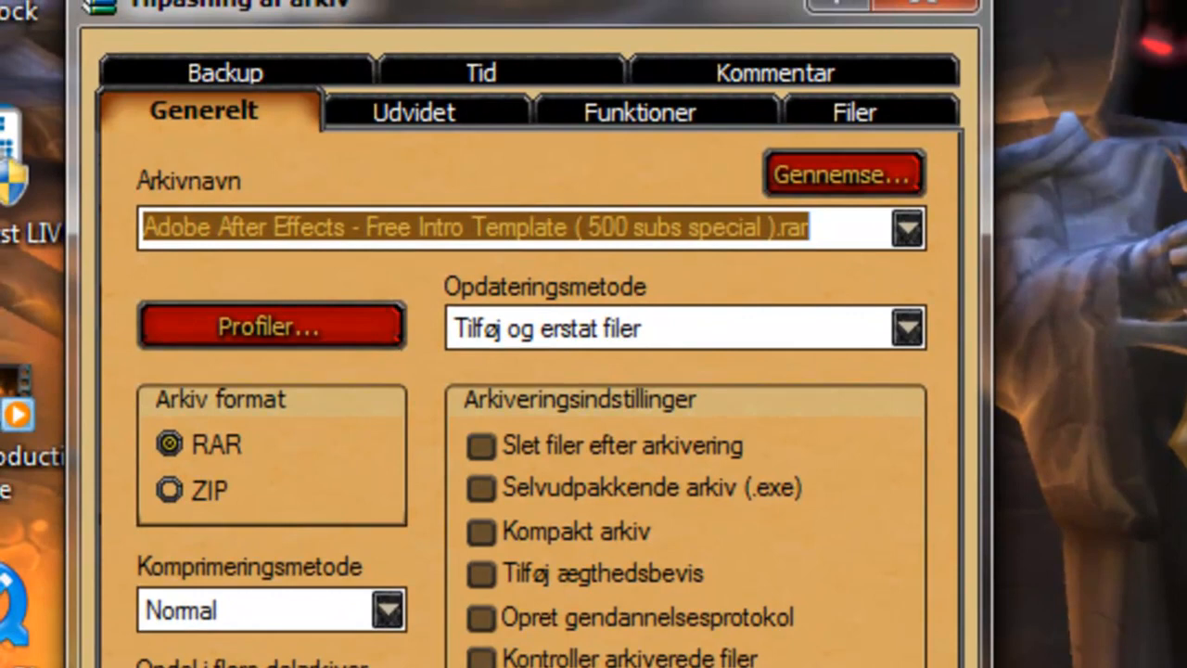
Name the archive 'YouTube Video', review the Advanced options and keep RAR as the format
text(YouTube Vide)
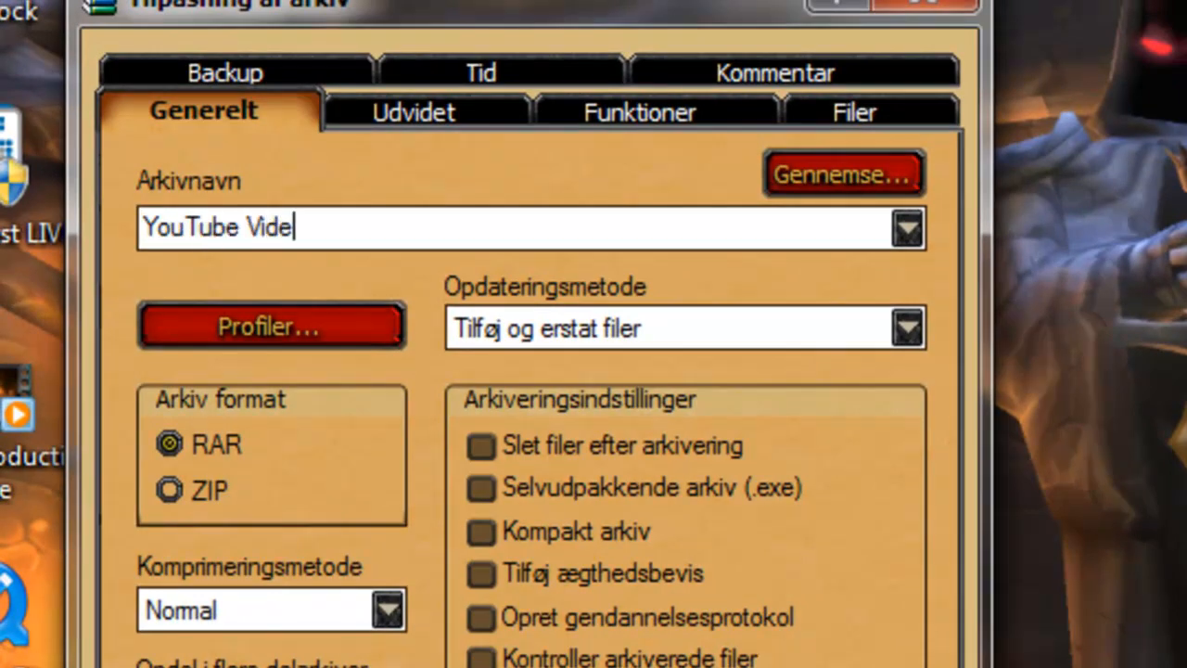
click(420, 112)
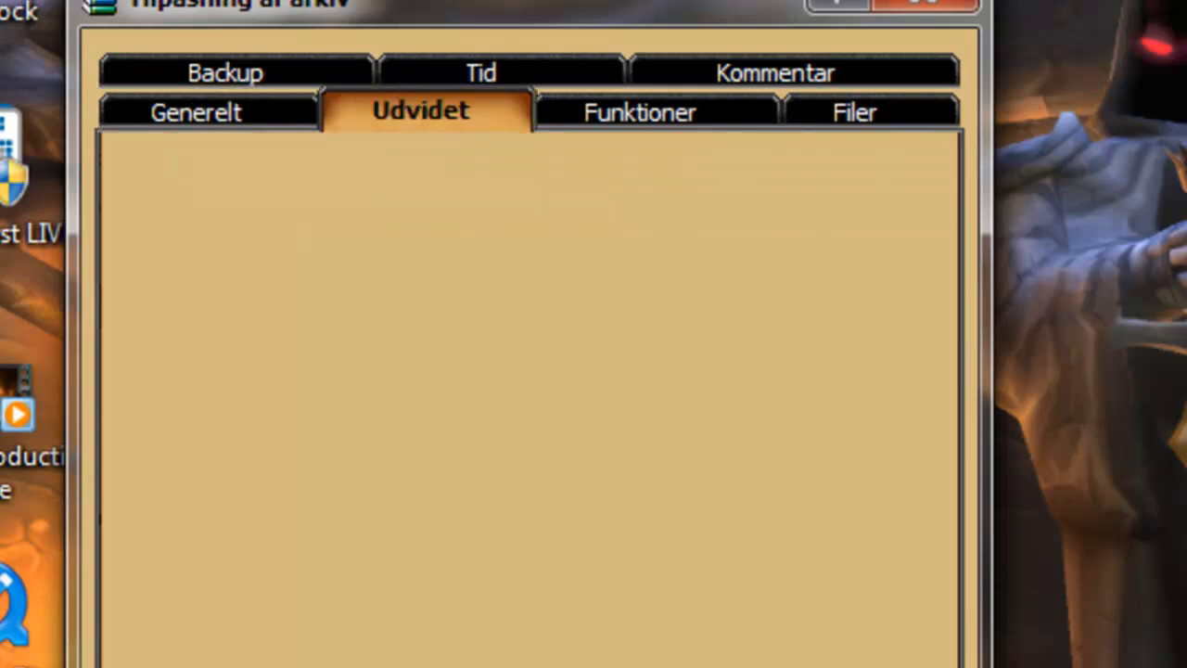
click(419, 111)
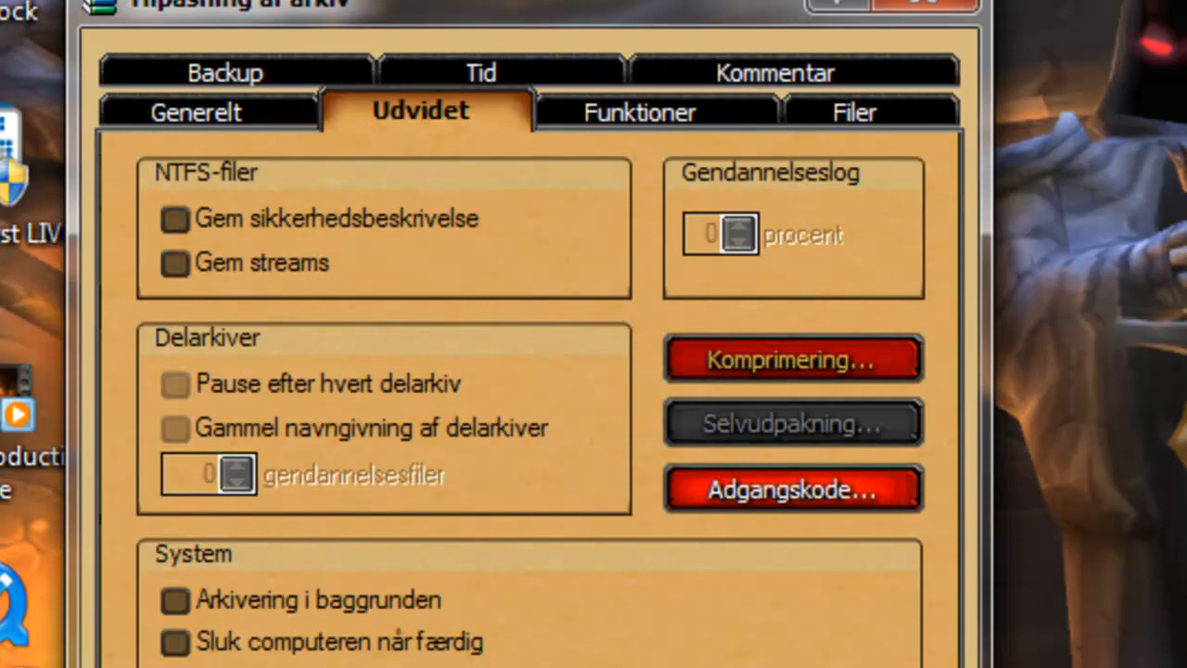
click(194, 112)
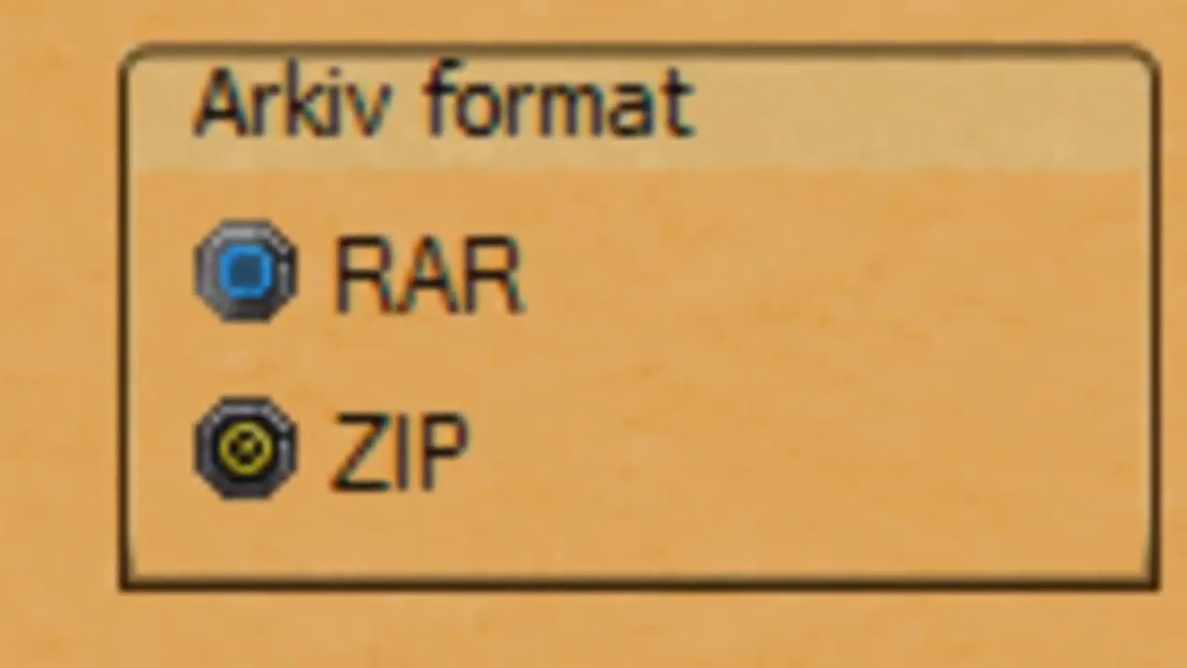
click(245, 275)
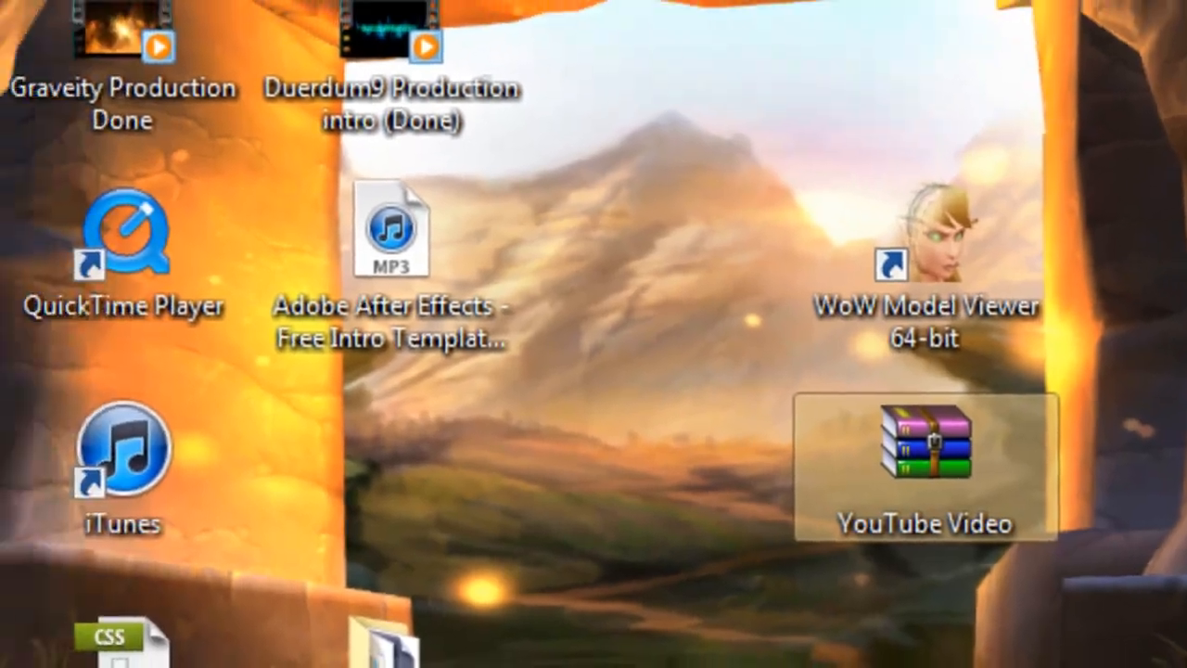
Open YouTube Video.rar from the desktop in WinRAR
double_click(922, 443)
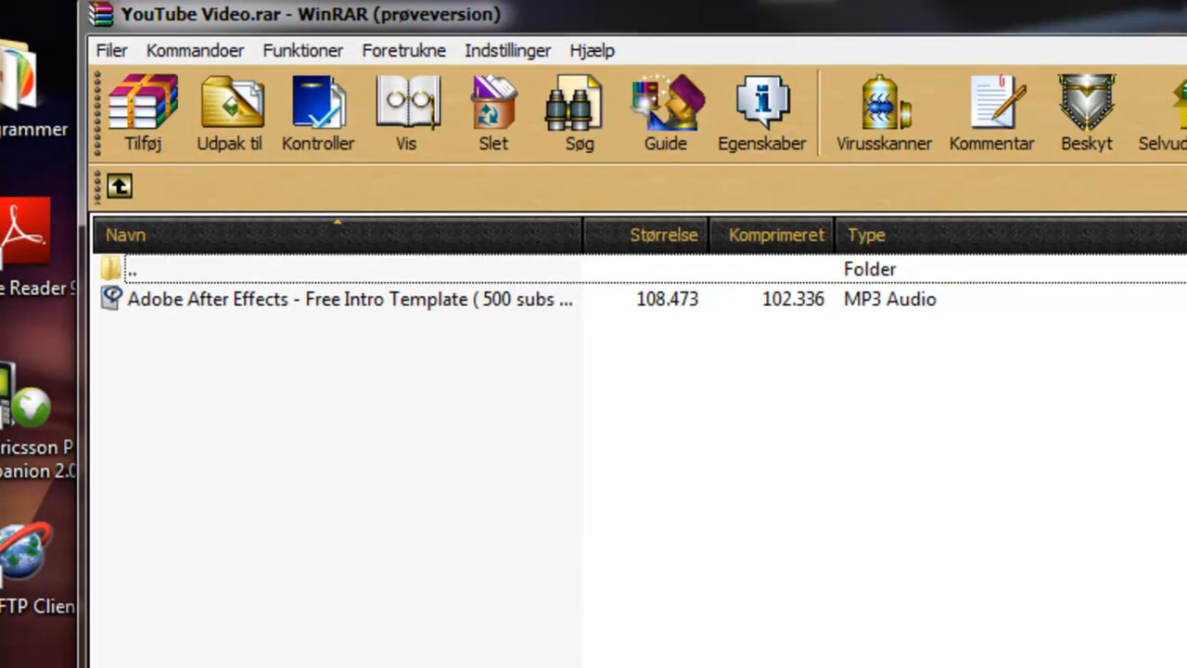
Select the MP3 in the archive and start Extract To for a YouTube Video desktop folder
click(349, 298)
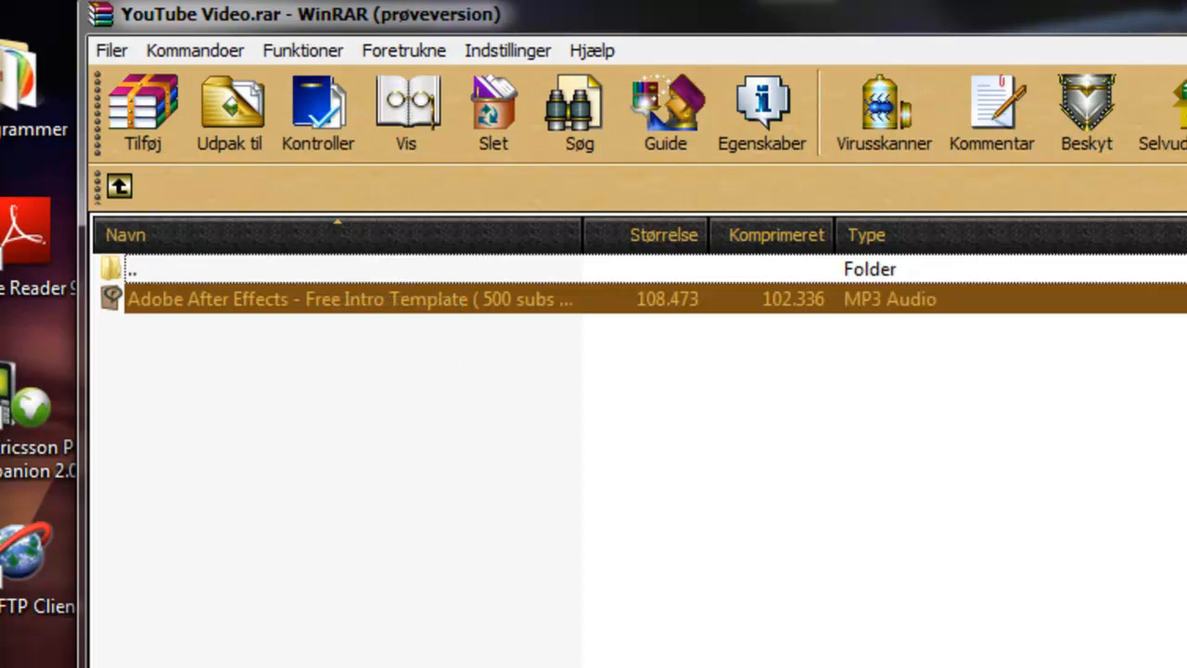
mouse_move(230, 111)
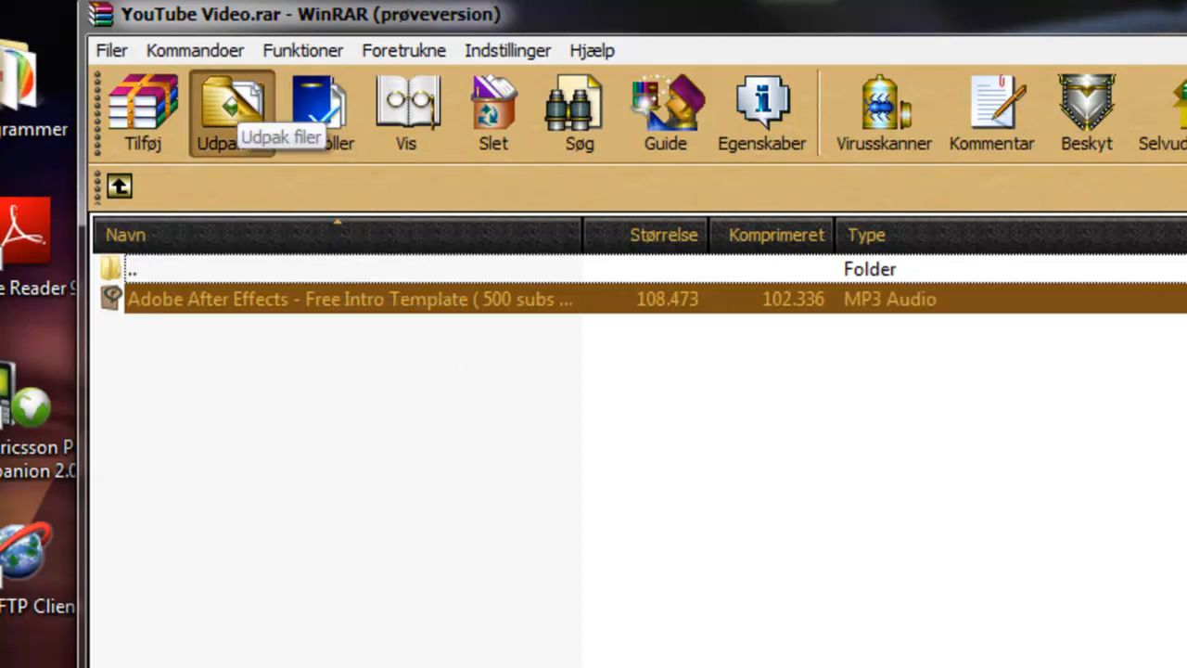
click(232, 106)
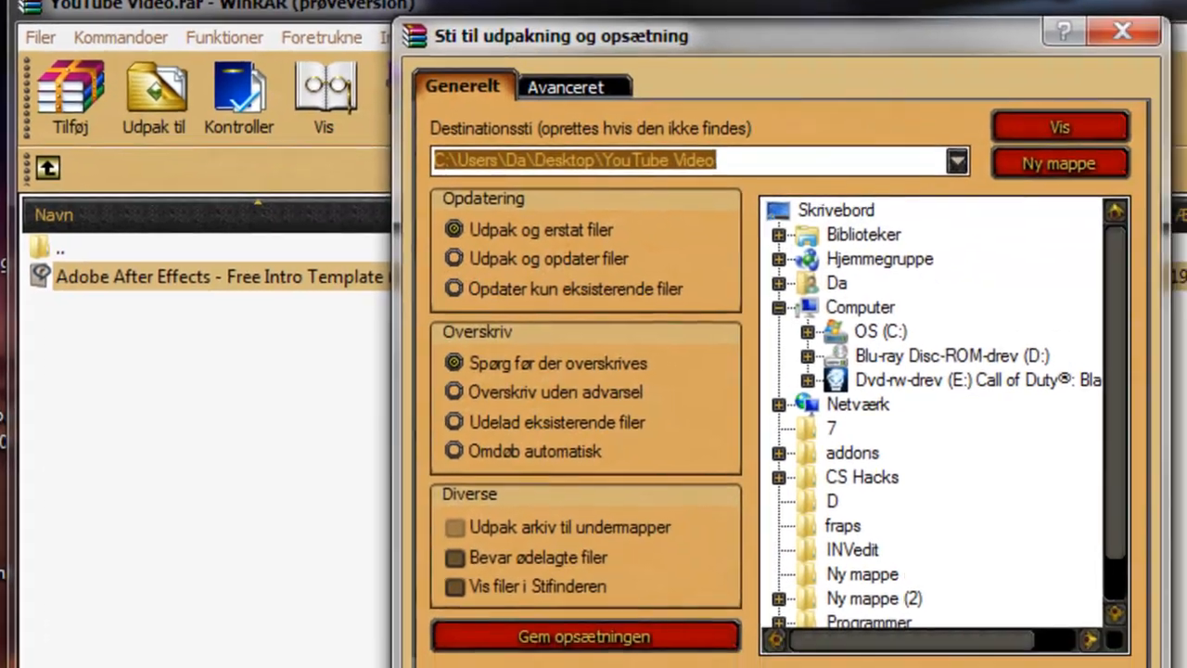